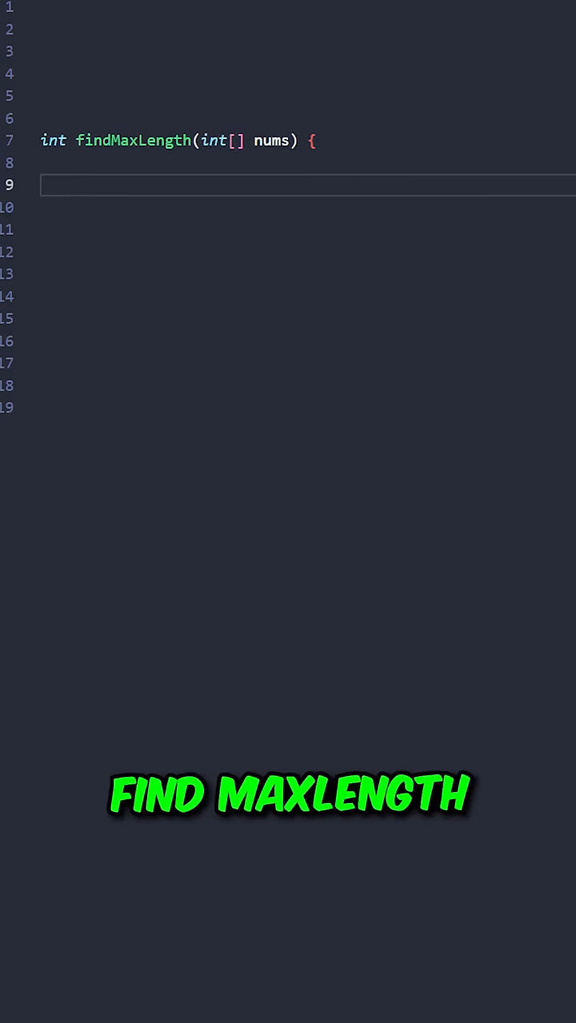
{"action": "type", "text": "Map<Integer, Integer> map = new HashMap<>();"}
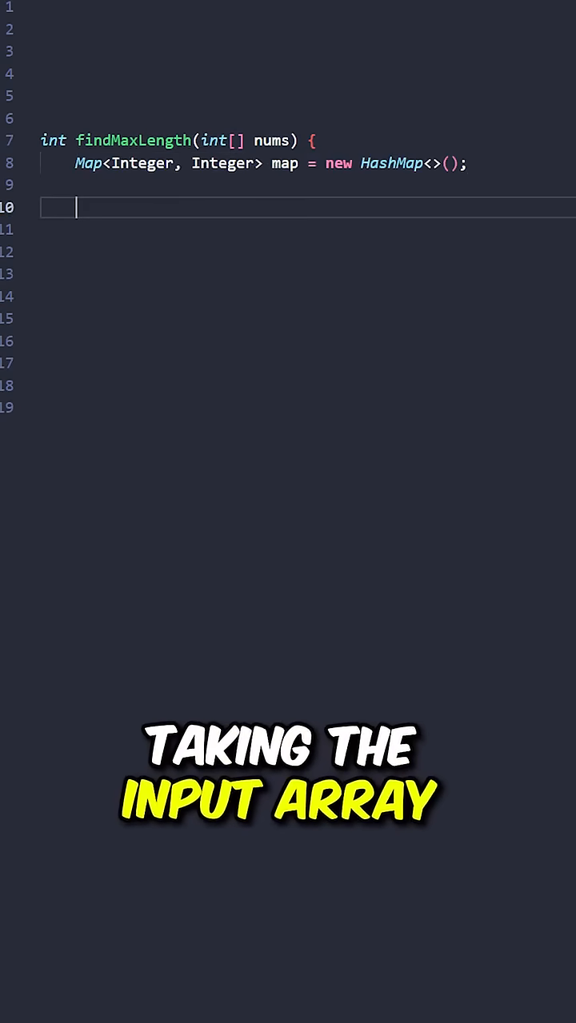
{"action": "type", "text": "int maxLength = 0, count = 0;"}
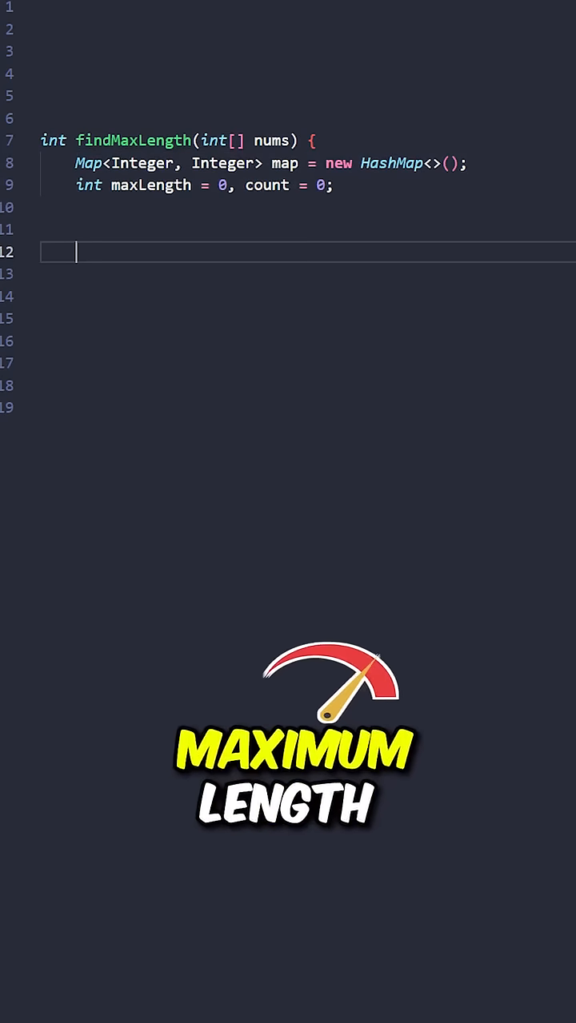
{"action": "type", "text": "map.put(0, -1);"}
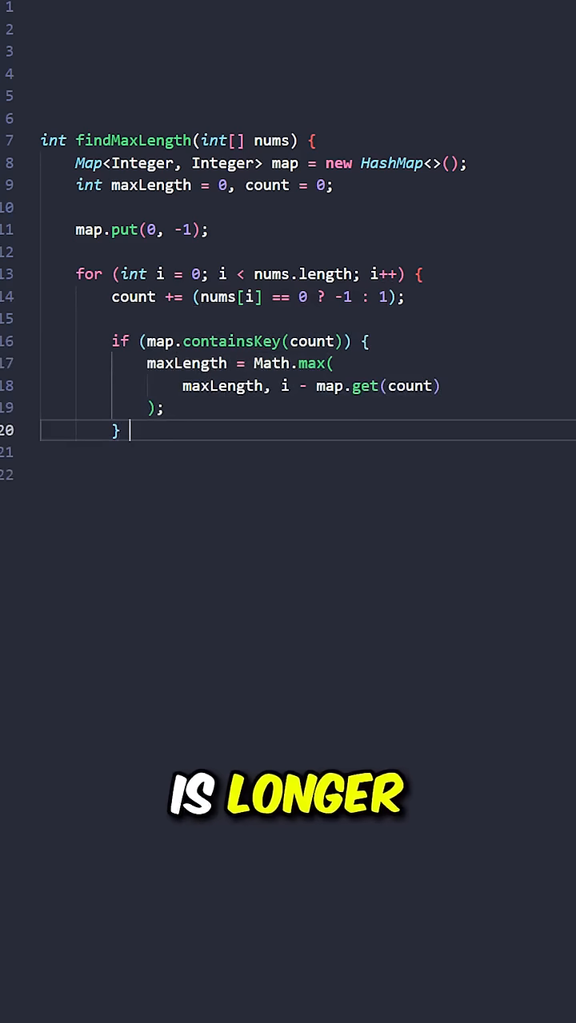
{"action": "type", "text": "else {"}
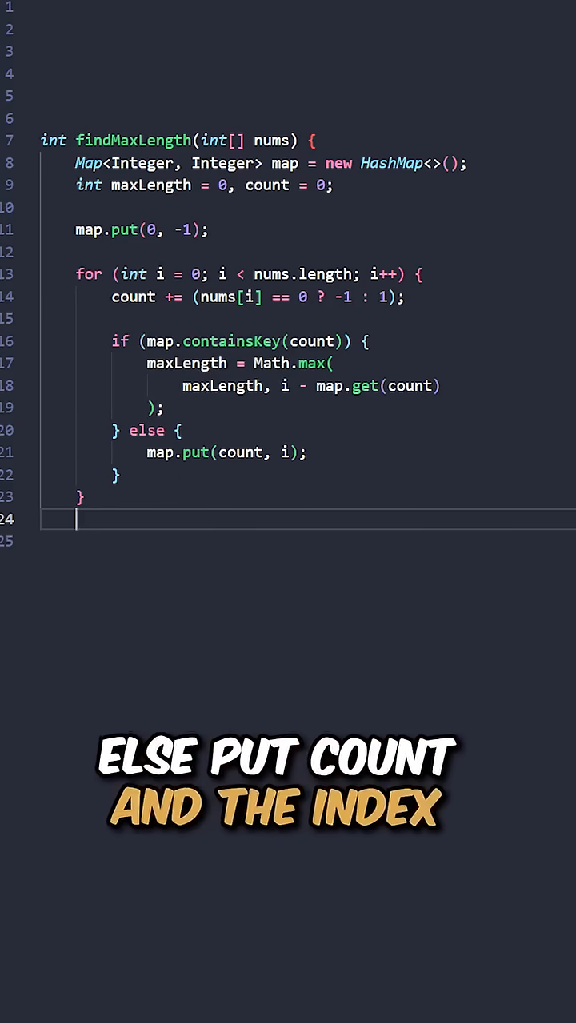
{"action": "type", "text": "return maxLength;"}
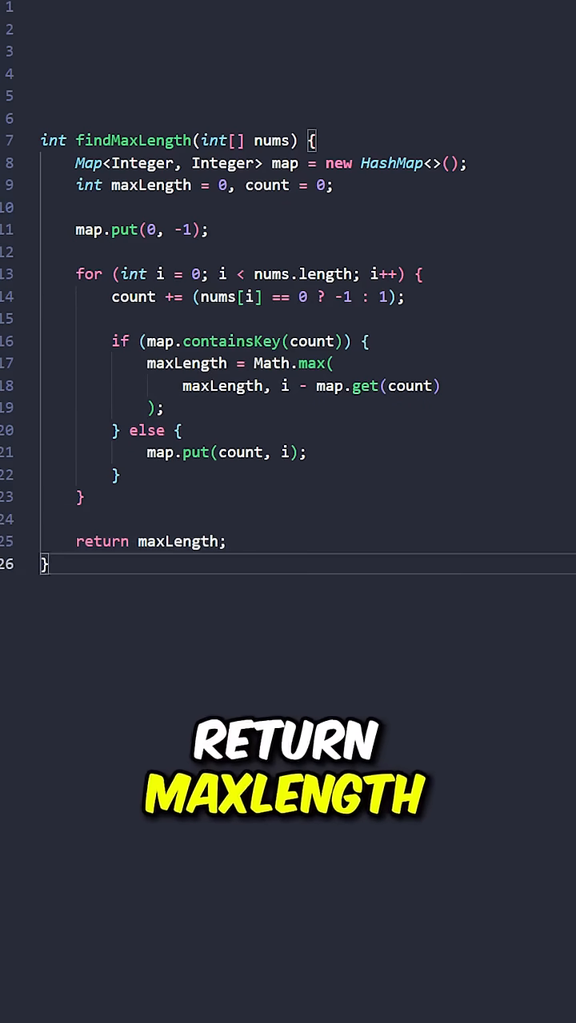